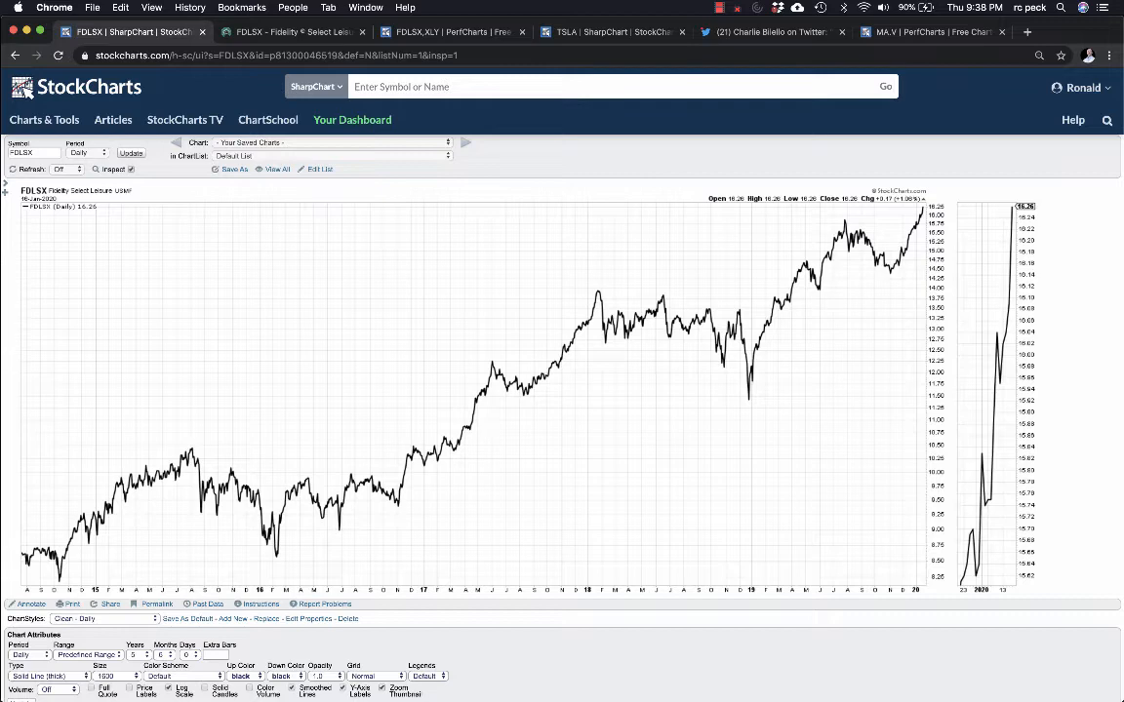
Bring up the Fidelity Fund Research summary page for FDLSX, Fidelity Select Leisure.
left_click(293, 31)
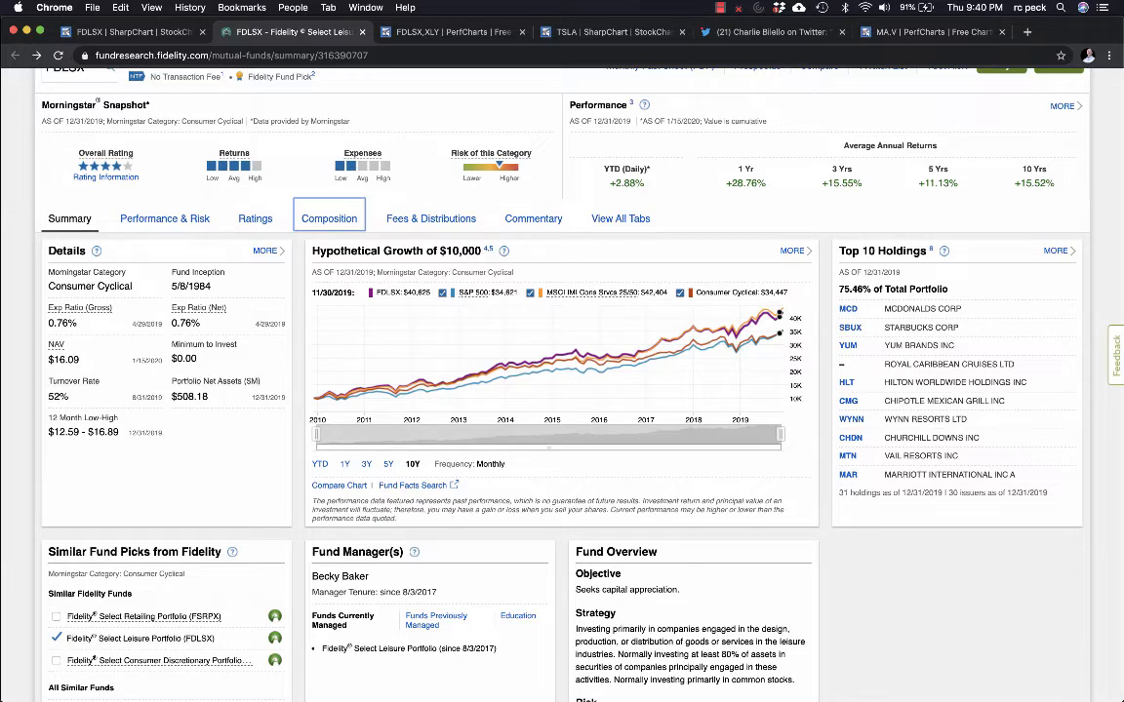
Show the FDLSX vs XLY PerfChart spanning 2000 to January 2020.
left_click(449, 32)
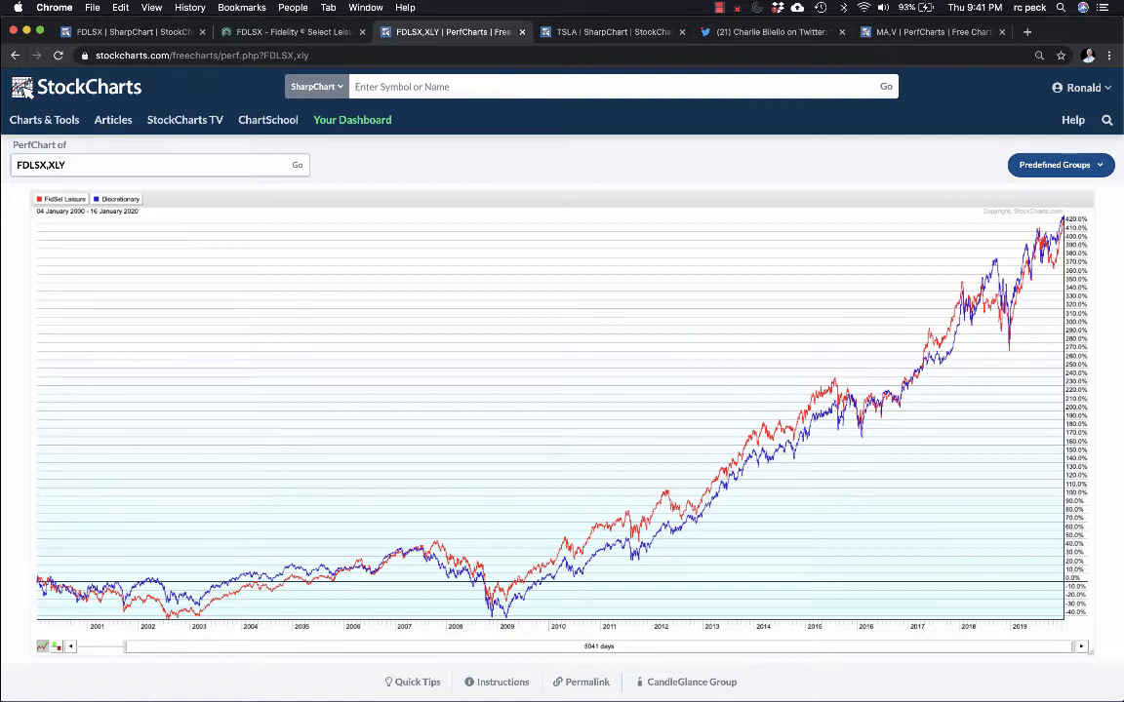
Show the daily TSLA log chart from 2010 to January 2020.
left_click(613, 32)
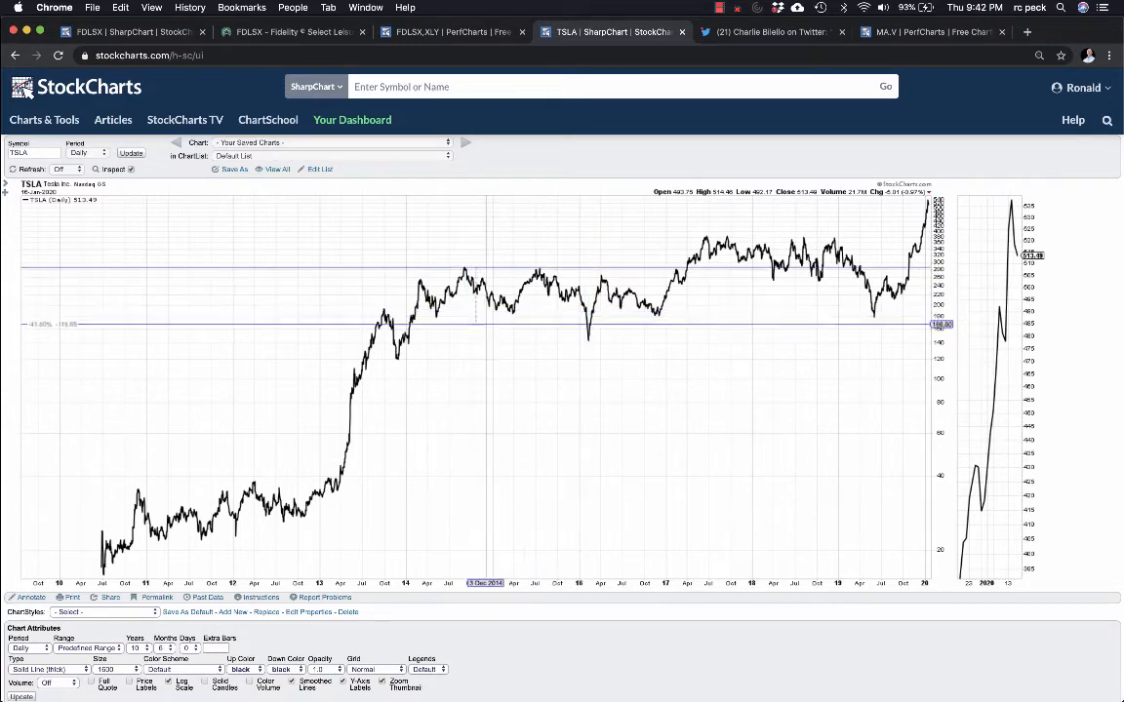
mouse_move(485, 340)
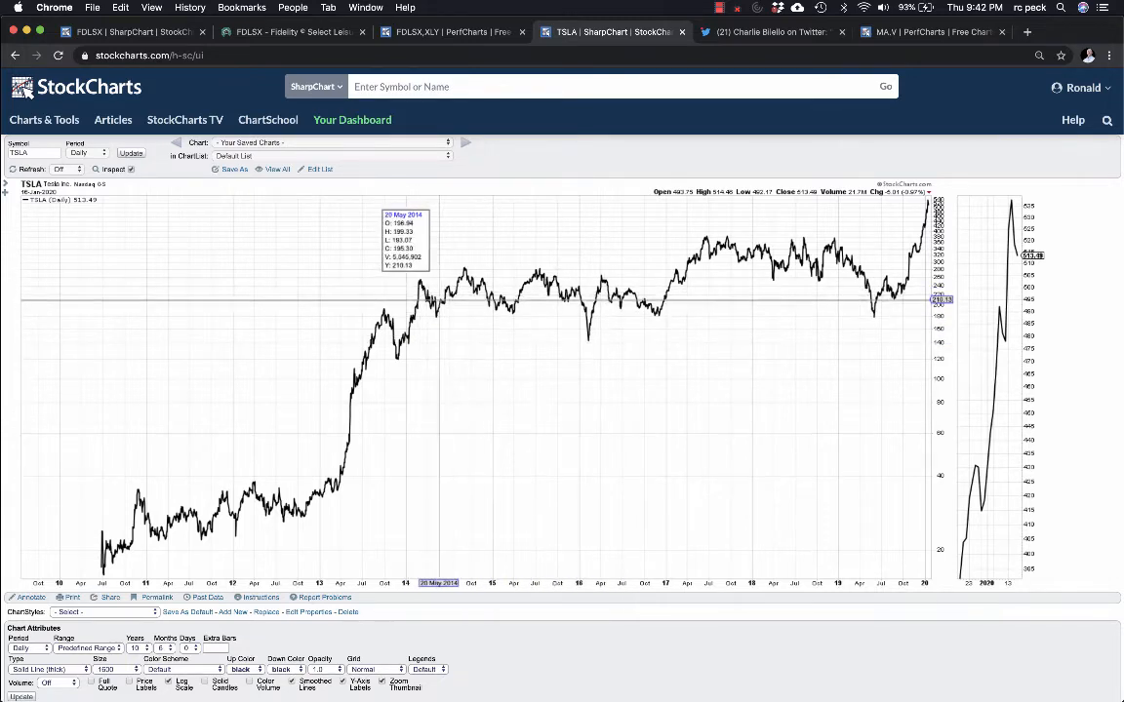
mouse_move(381, 307)
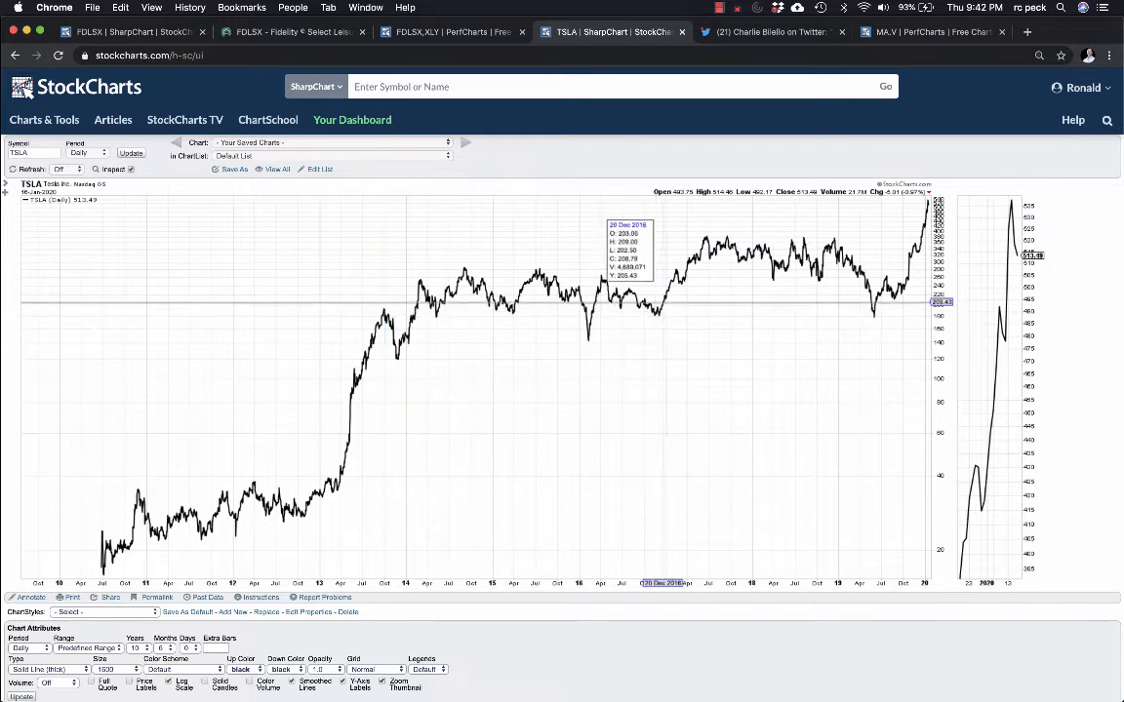
mouse_move(671, 278)
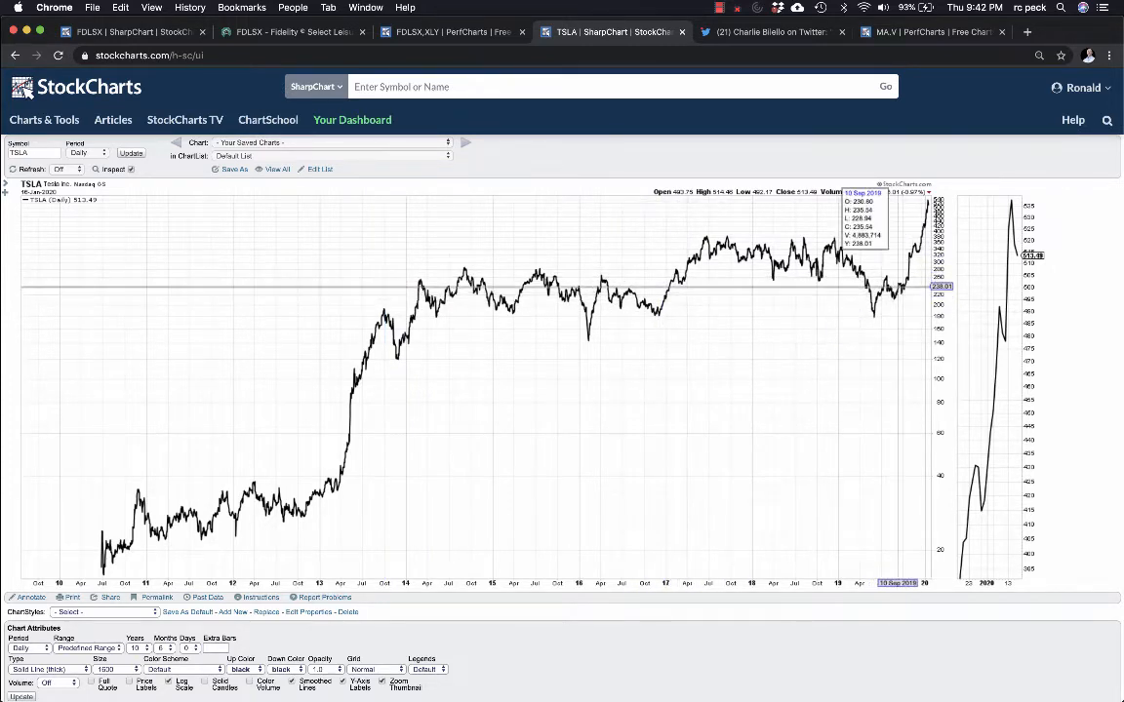
mouse_move(588, 283)
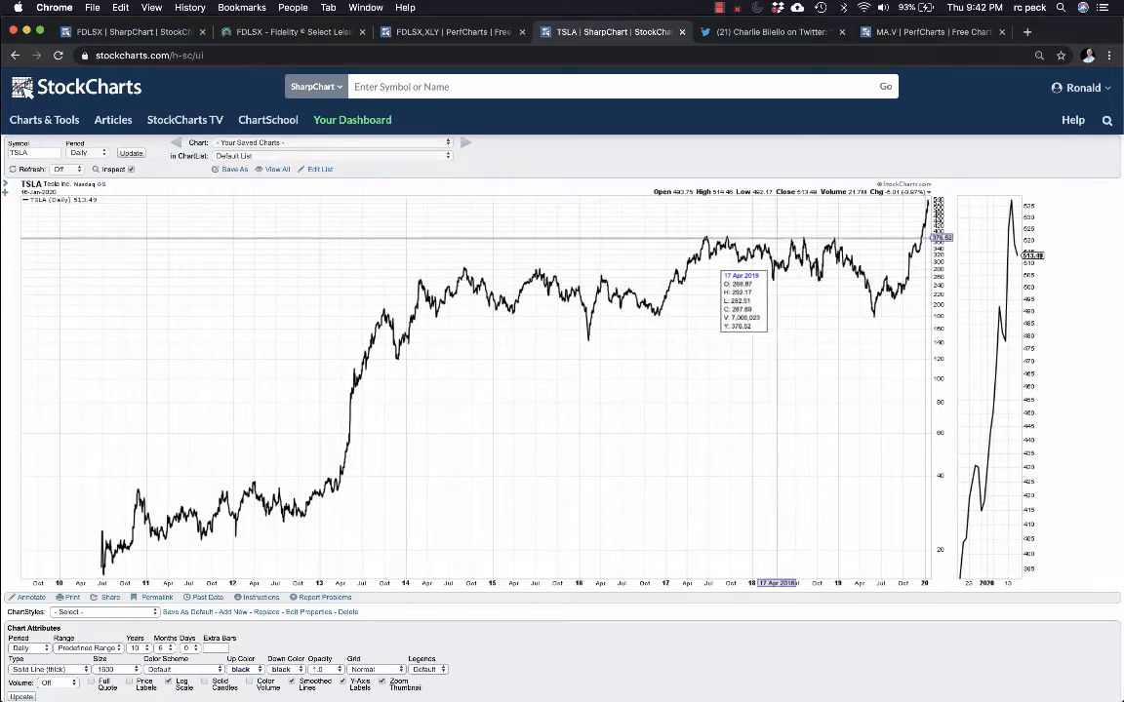
mouse_move(527, 336)
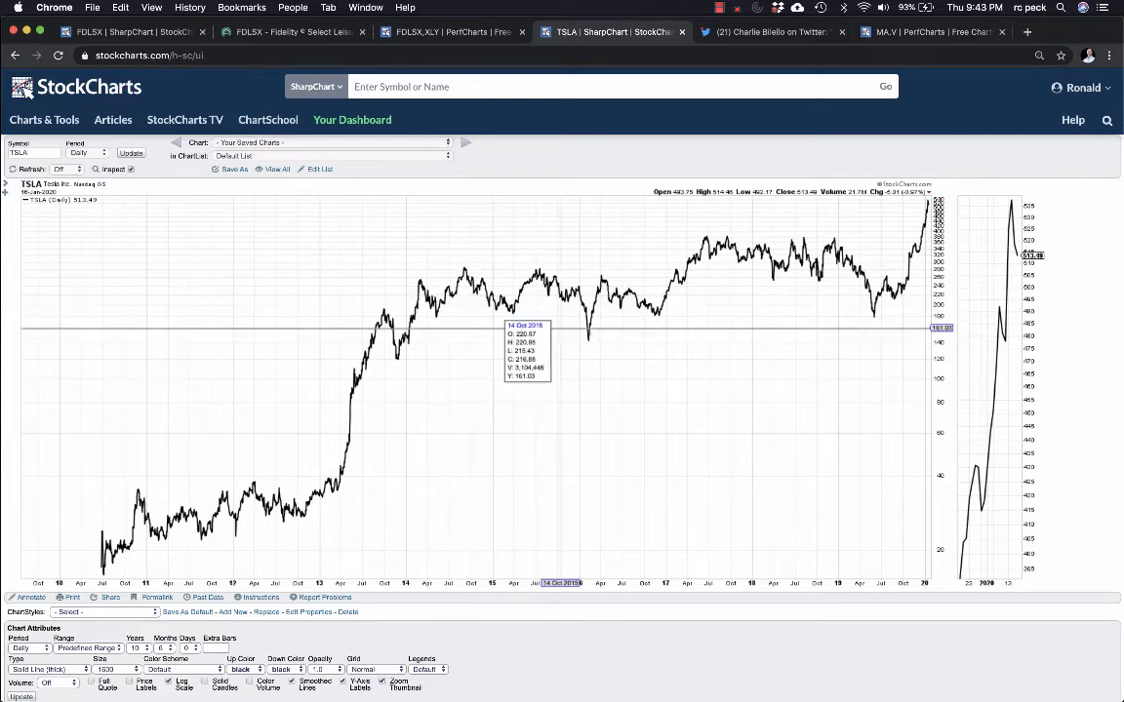
mouse_move(751, 292)
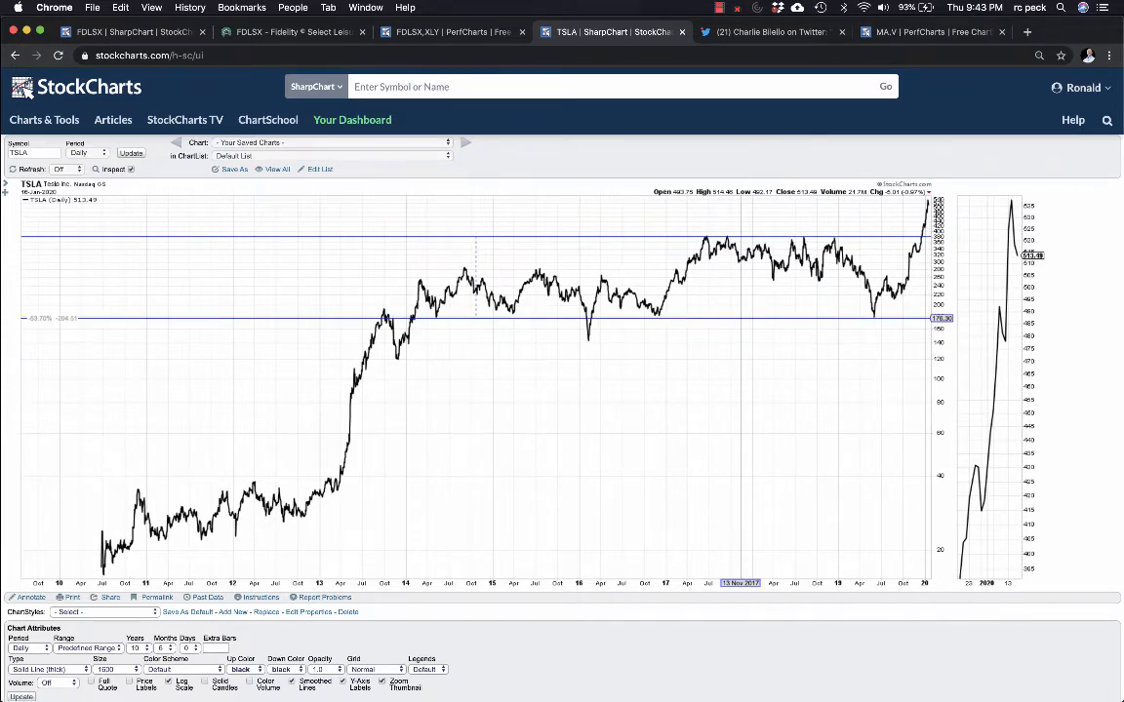
mouse_move(749, 347)
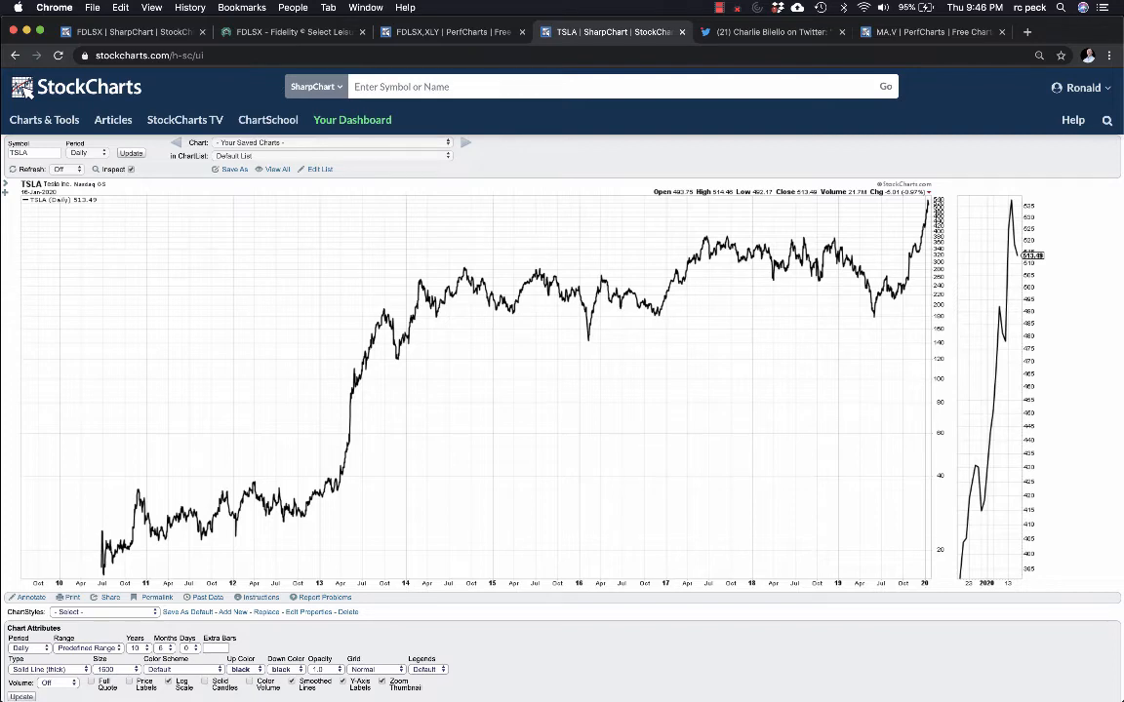
Show the tweet comparing Visa and Mastercard returns since the first Bitcoin transaction.
left_click(770, 31)
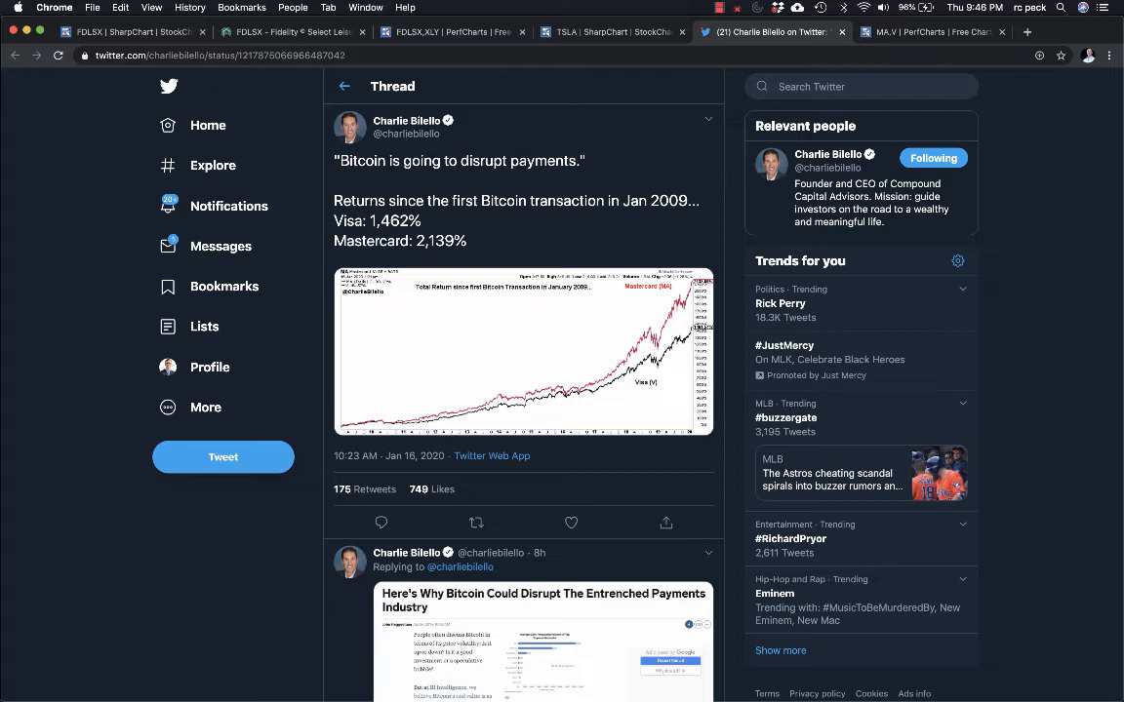
mouse_move(523, 352)
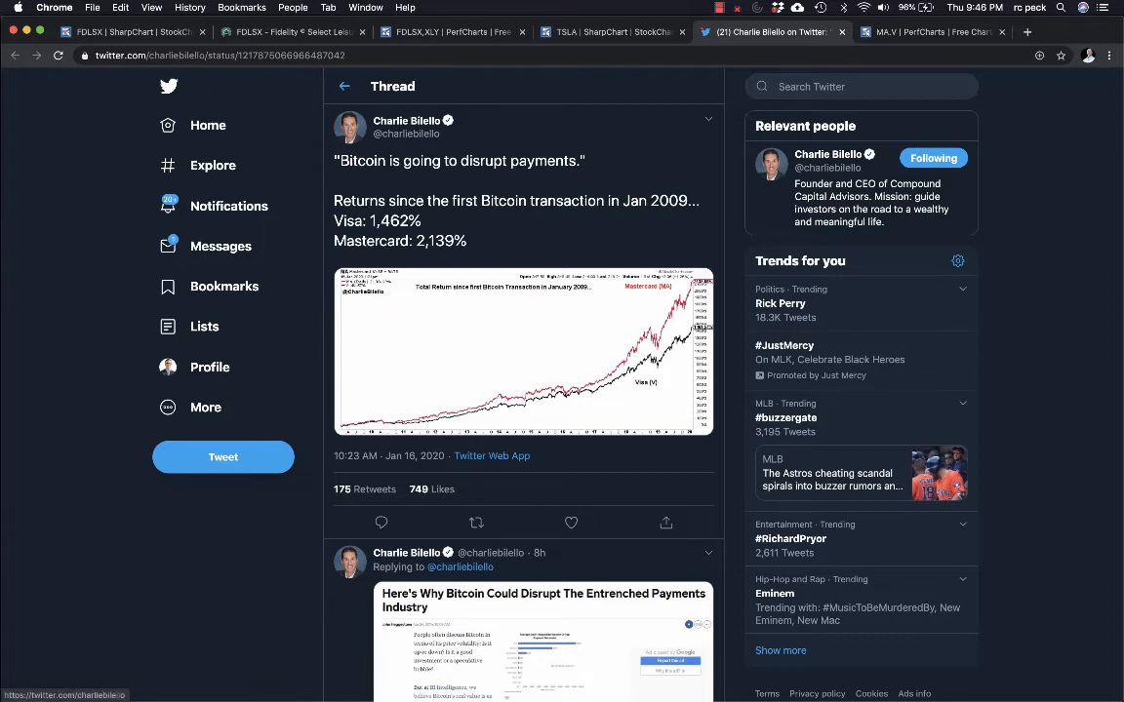
Show the Mastercard vs Visa PerfChart for 2009–2020, checking it against the tweet's chart.
left_click(932, 31)
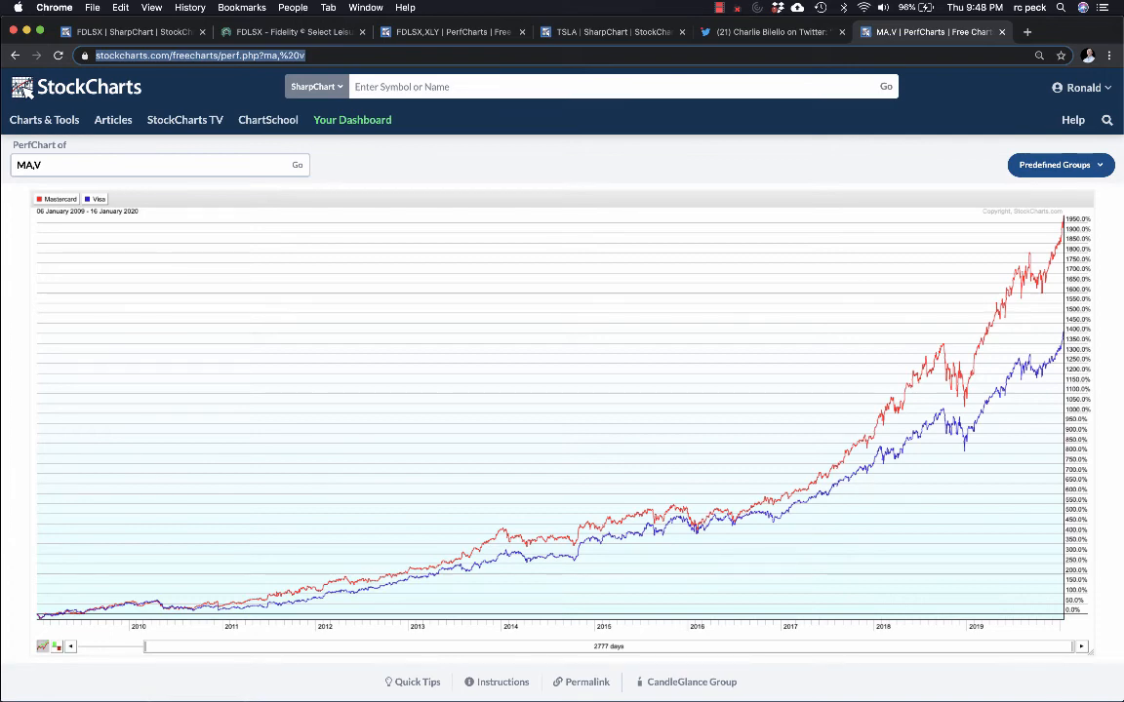
left_click(770, 32)
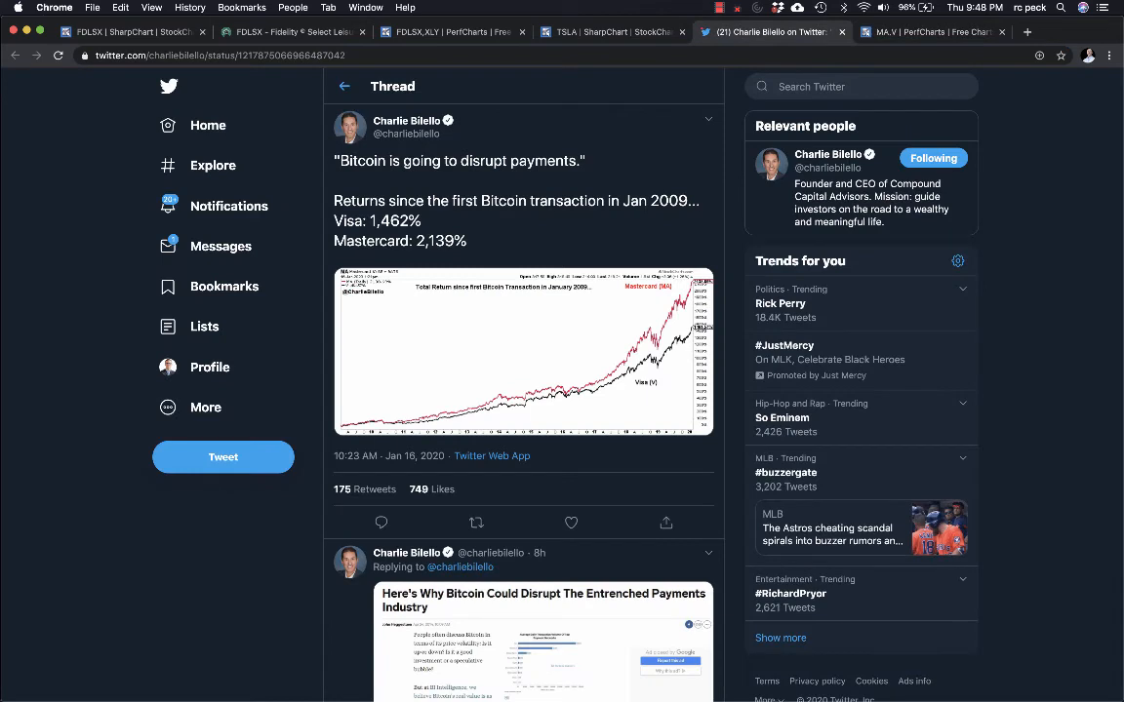
left_click(931, 31)
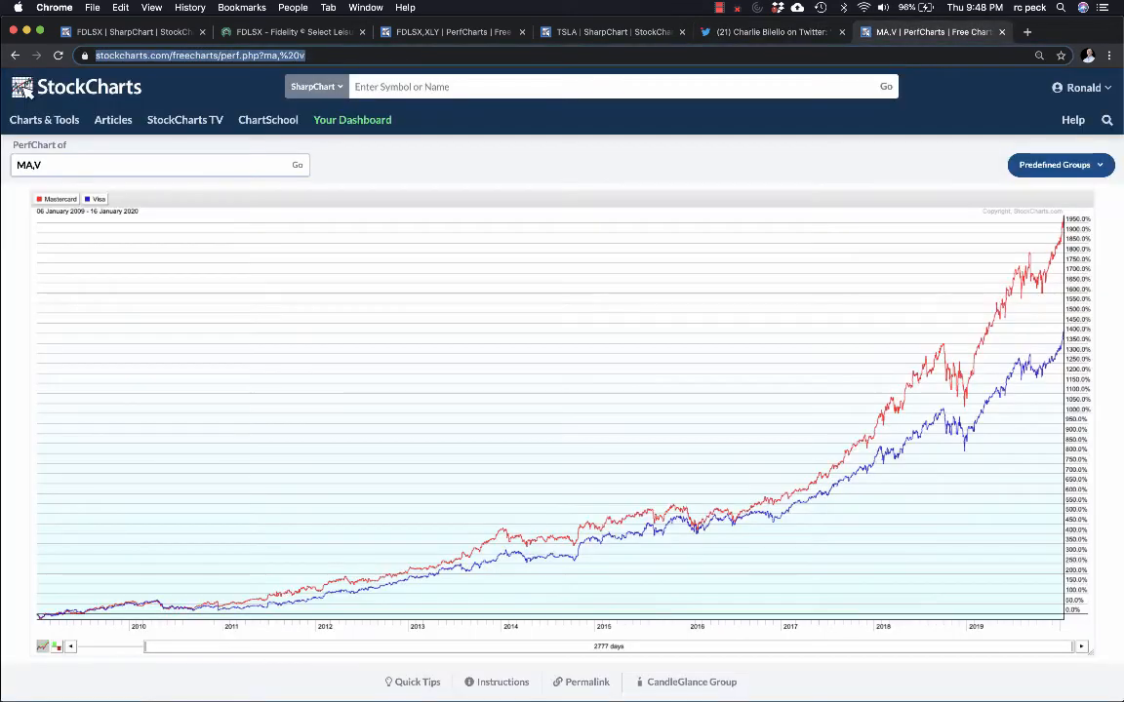